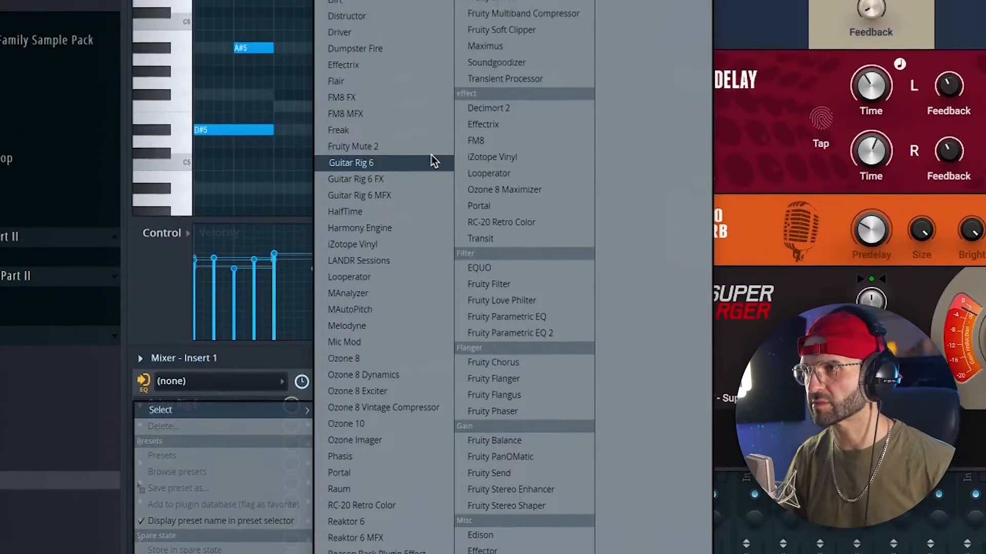
Add Guitar Rig 6 to insert 1 and apply its curated 'Older' preset.
click(350, 163)
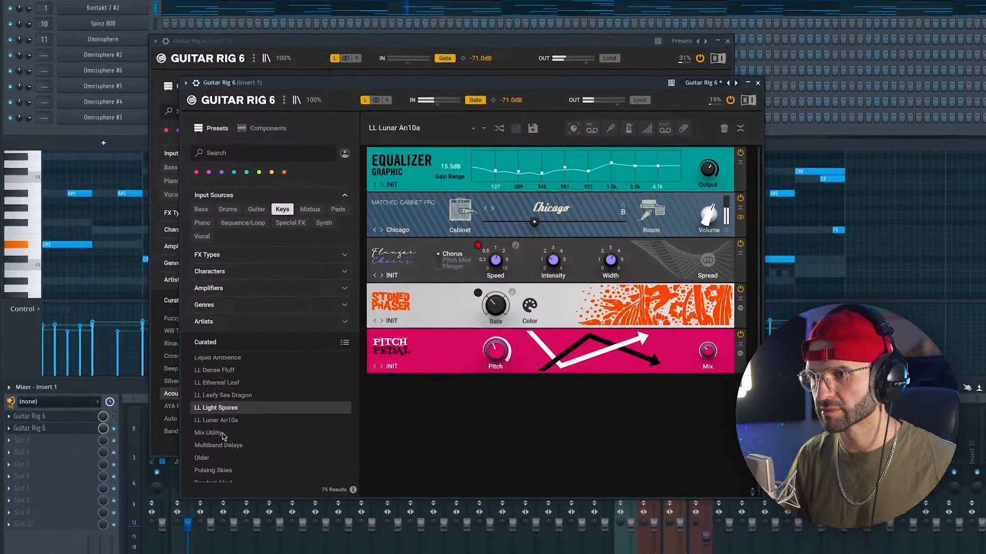
click(214, 457)
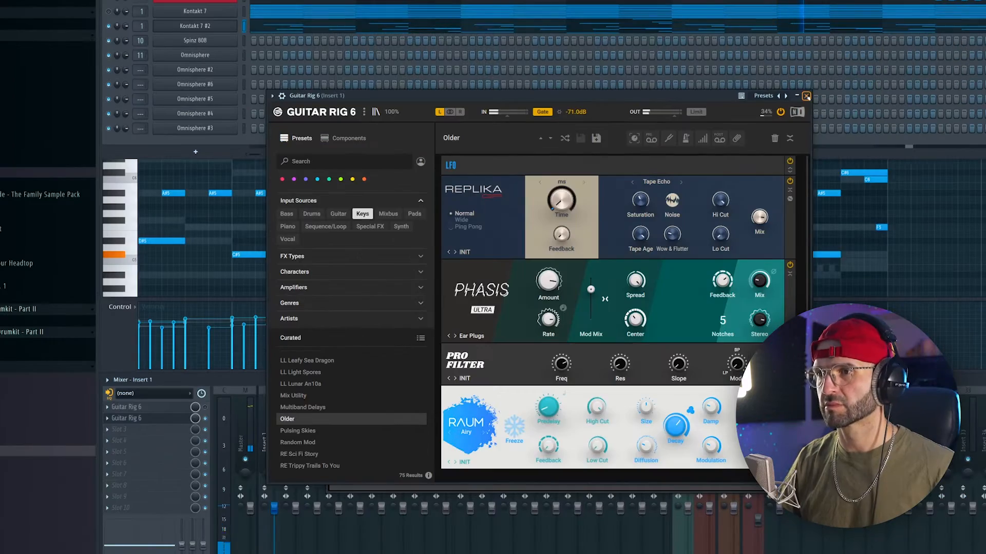
Open the Sampler settings for the MZ Hi Hat [Get The Bag] channel.
click(807, 96)
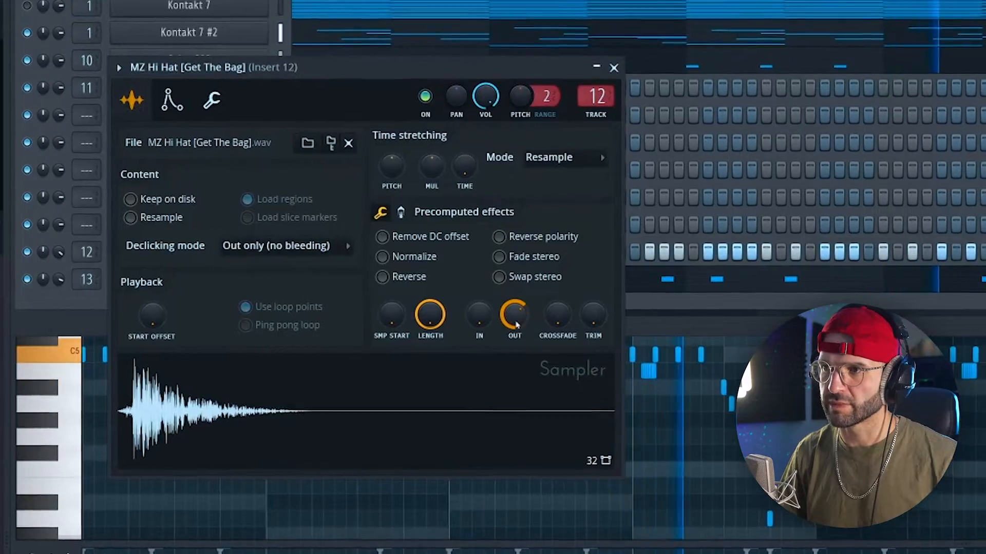
Close the plugin menu and create a new MZ Hi Hat pattern in the piano roll.
click(614, 68)
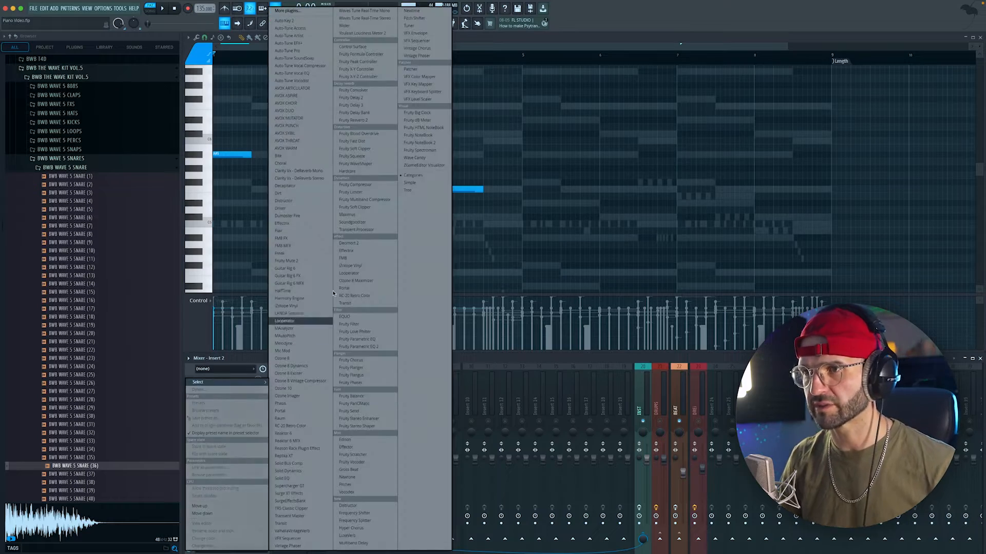
click(282, 291)
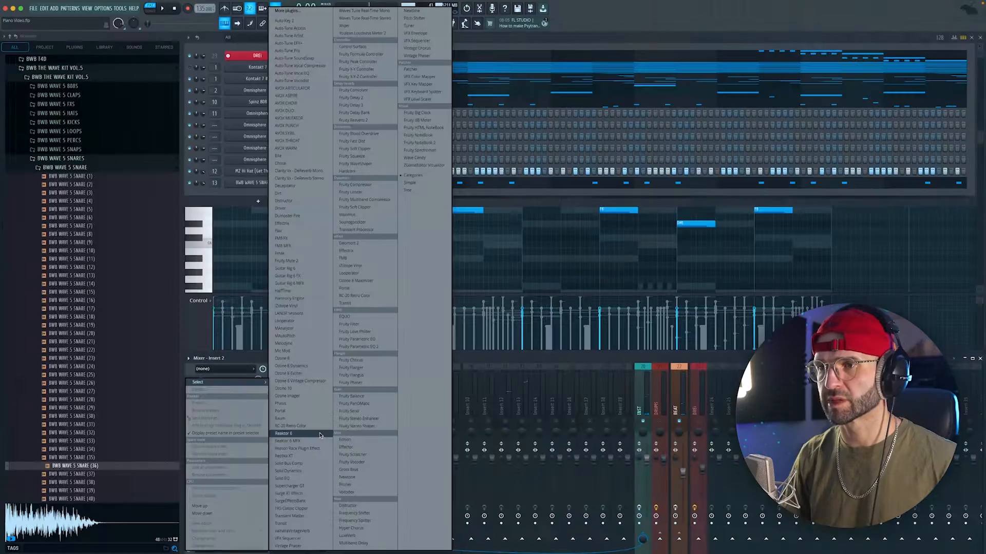
mouse_move(288, 216)
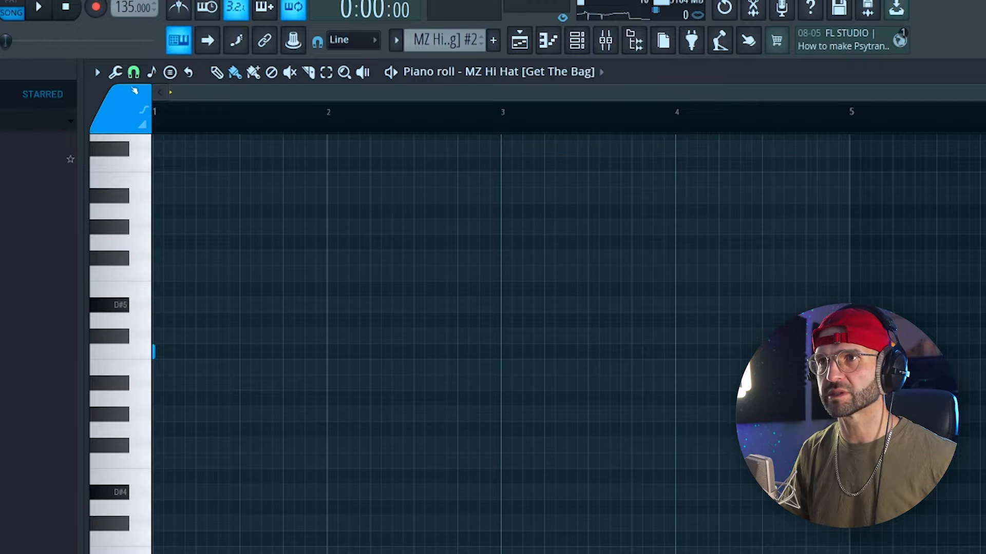
Set the piano roll snap to 1/3 beat.
click(133, 72)
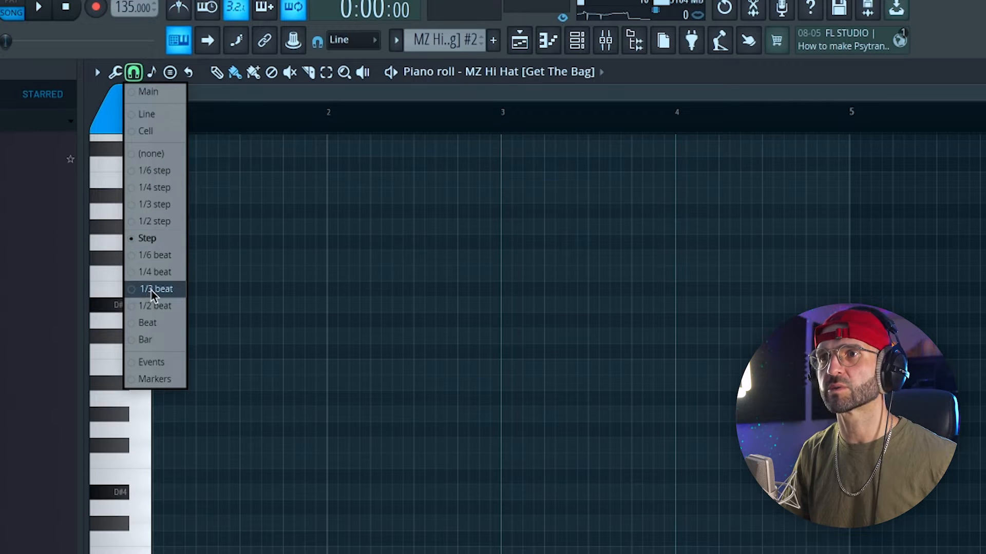
click(155, 289)
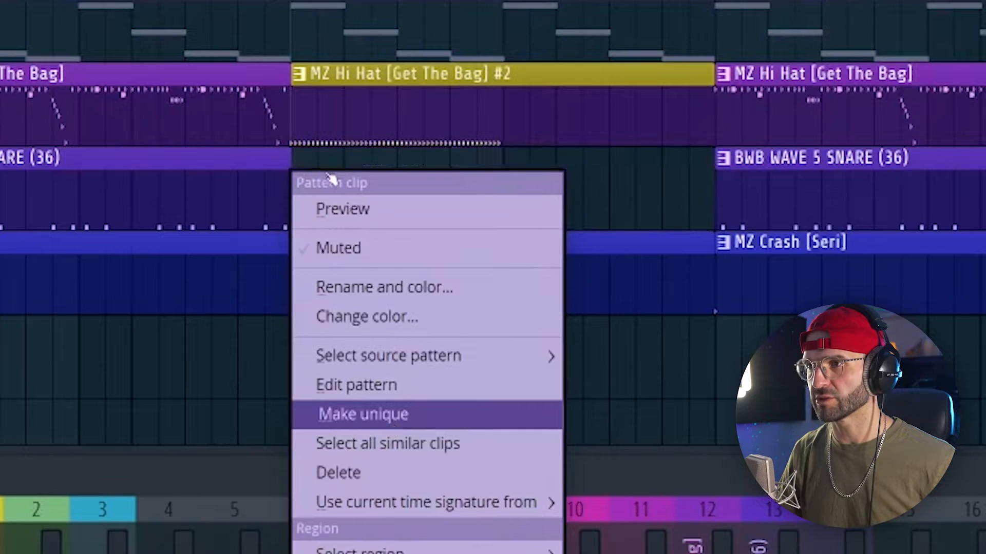
Make the hi-hat and Spinz 808 playlist clips unique patterns.
click(356, 384)
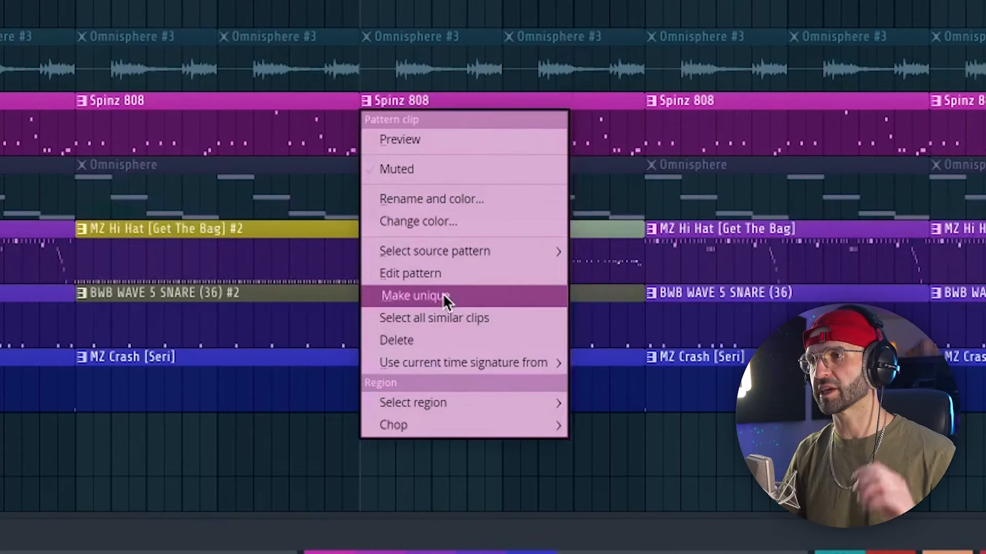
click(412, 296)
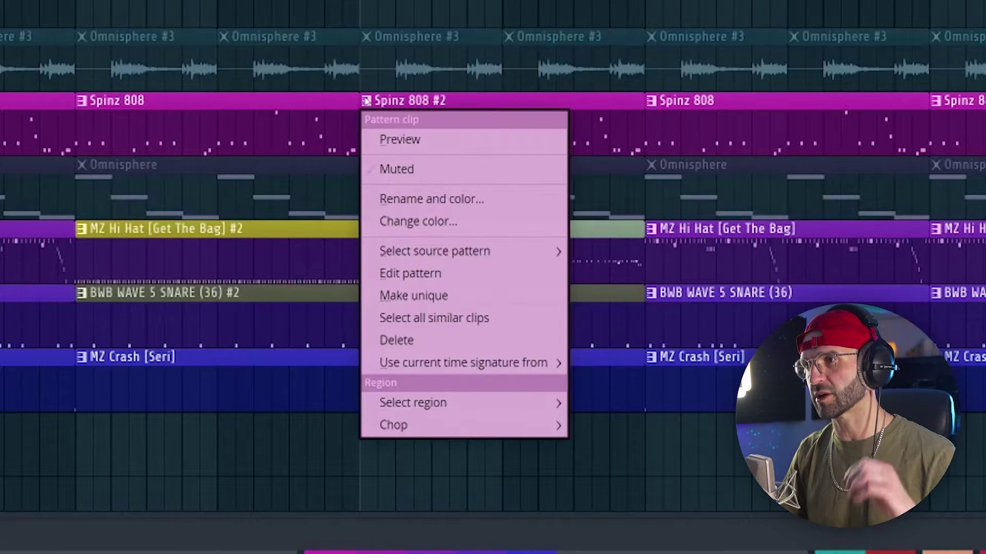
click(410, 273)
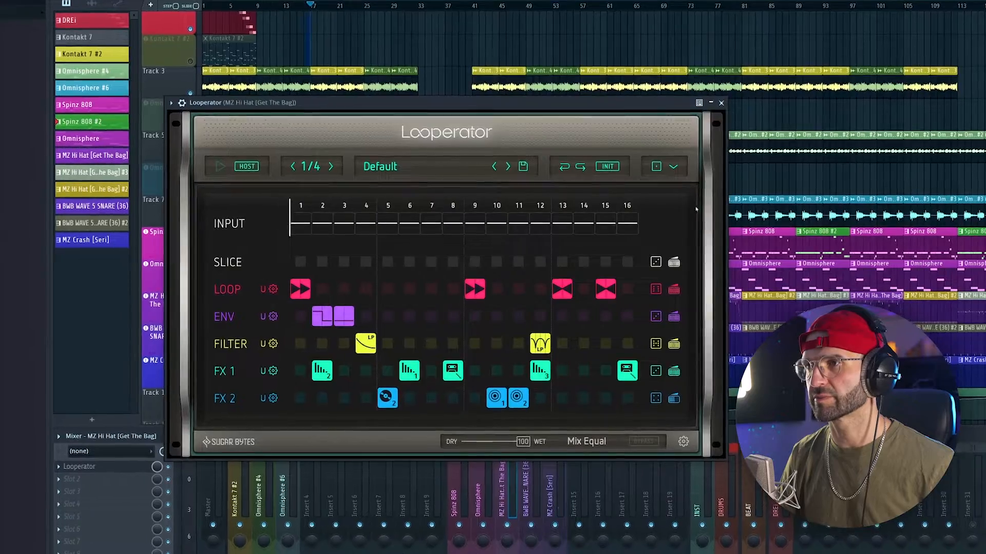
Add a second Looperator and mute/solo automation to the hi-hat insert.
click(219, 162)
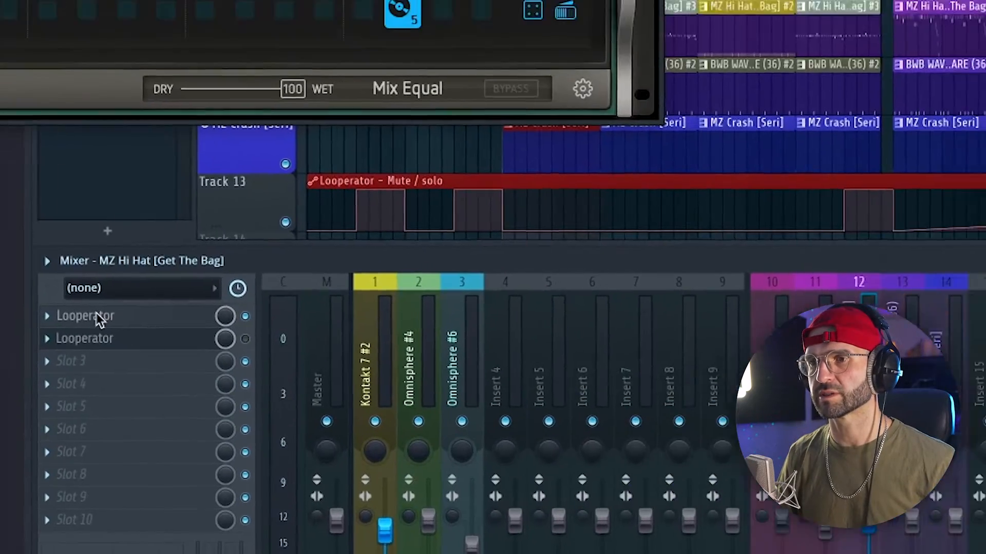
click(85, 315)
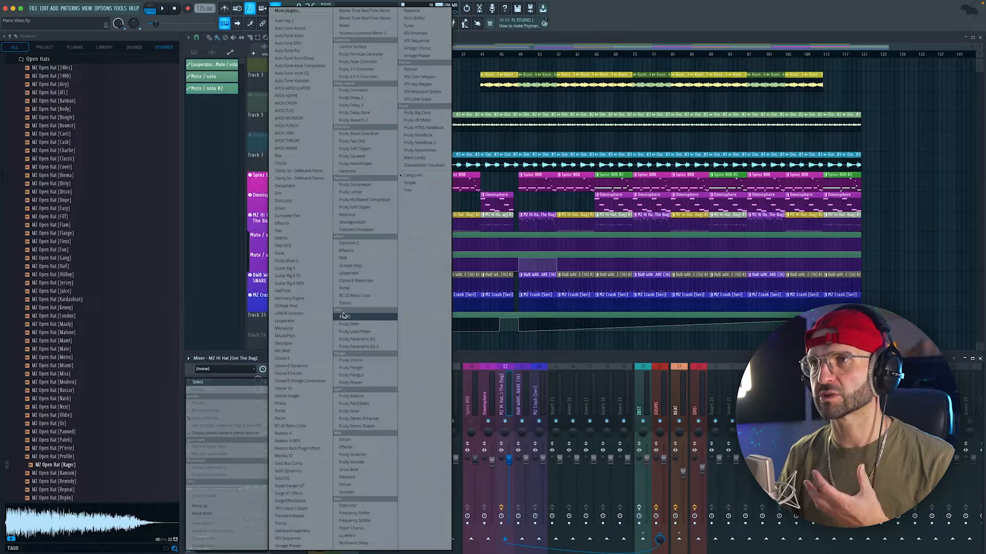
Add Fruity Limiter to the hi-hat insert and close its window.
click(350, 185)
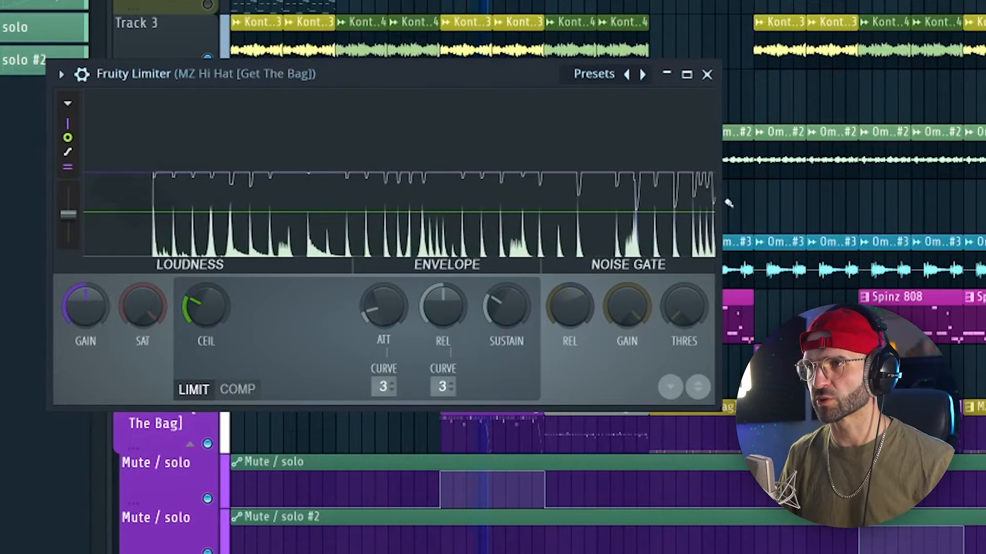
click(706, 73)
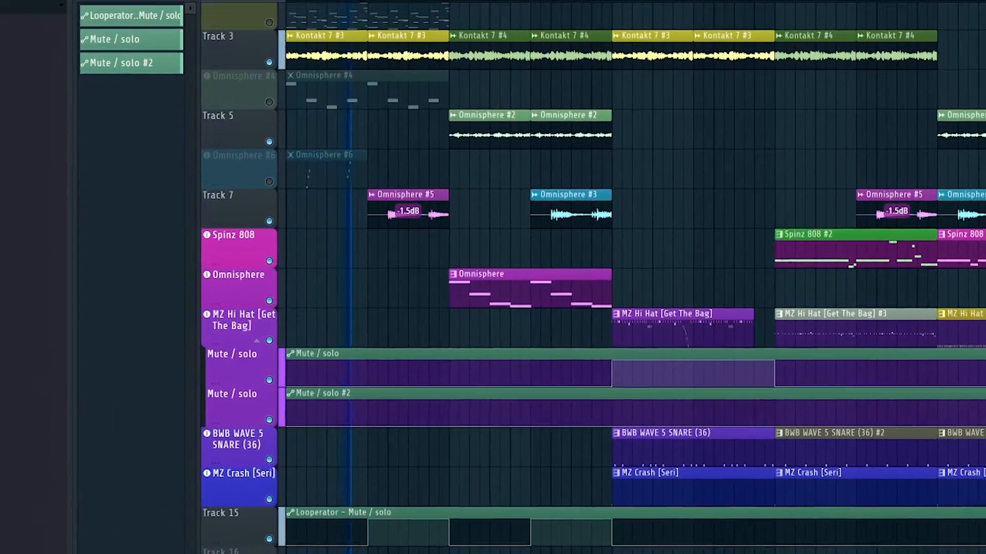
scroll(down, 3)
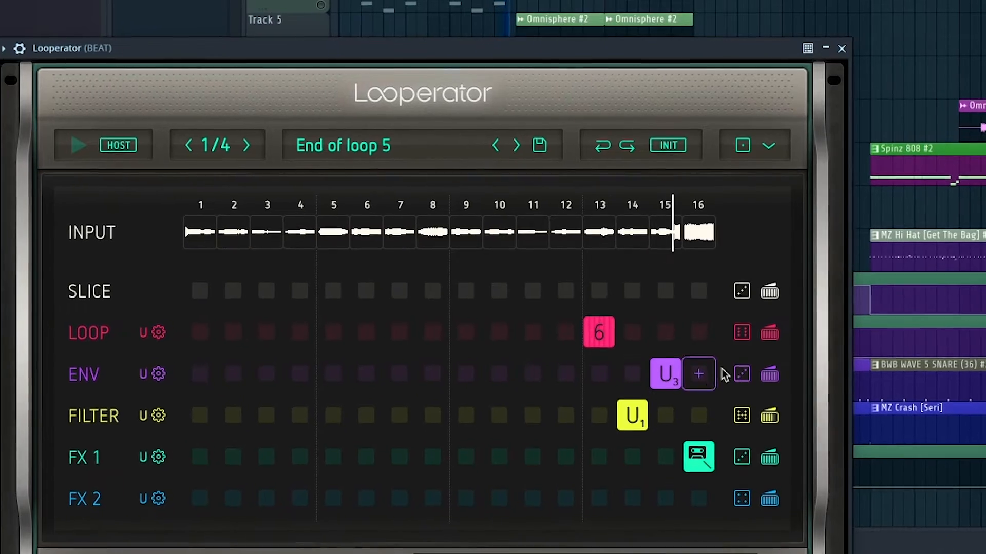
Close the BEAT bus Looperator window to view the playlist.
click(841, 48)
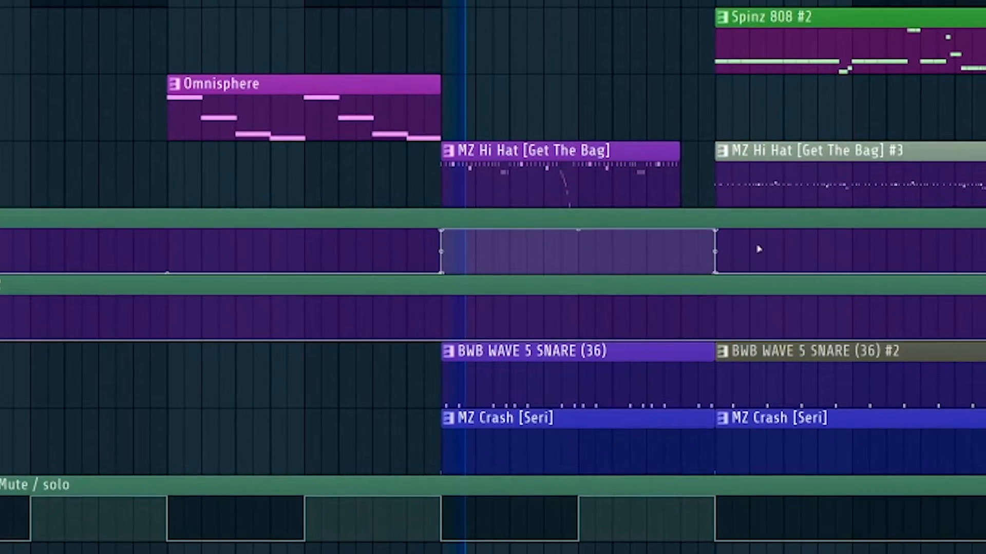
scroll(up, 3)
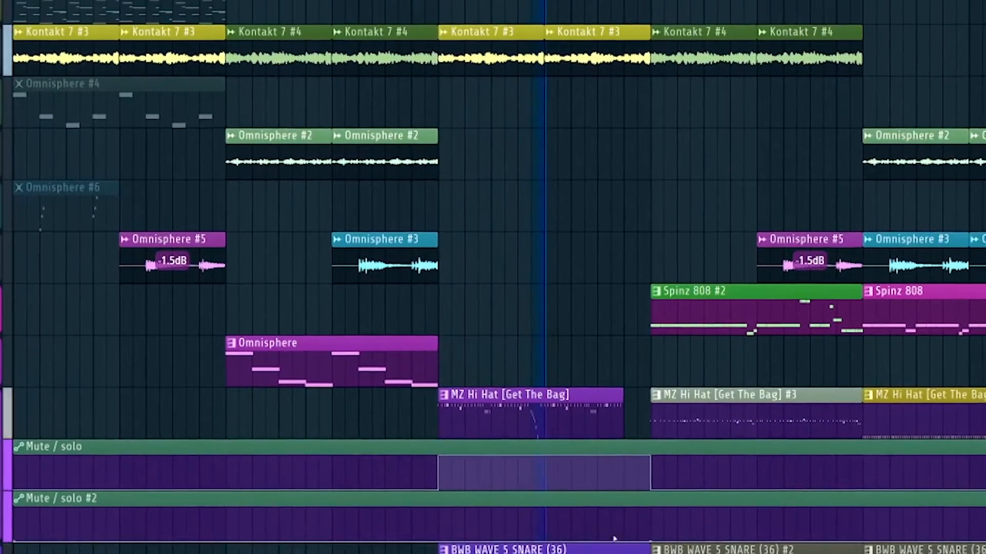
scroll(down, 3)
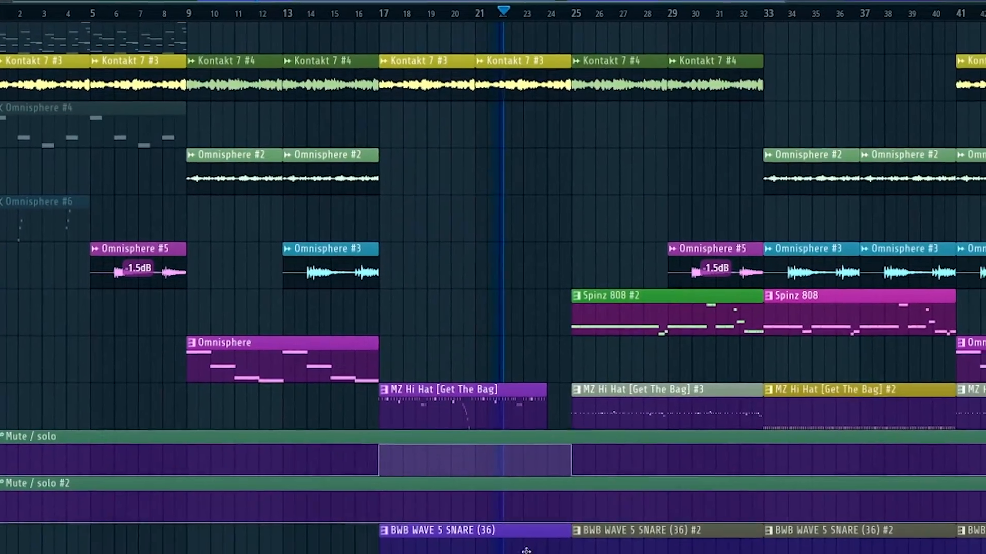
scroll(down, 3)
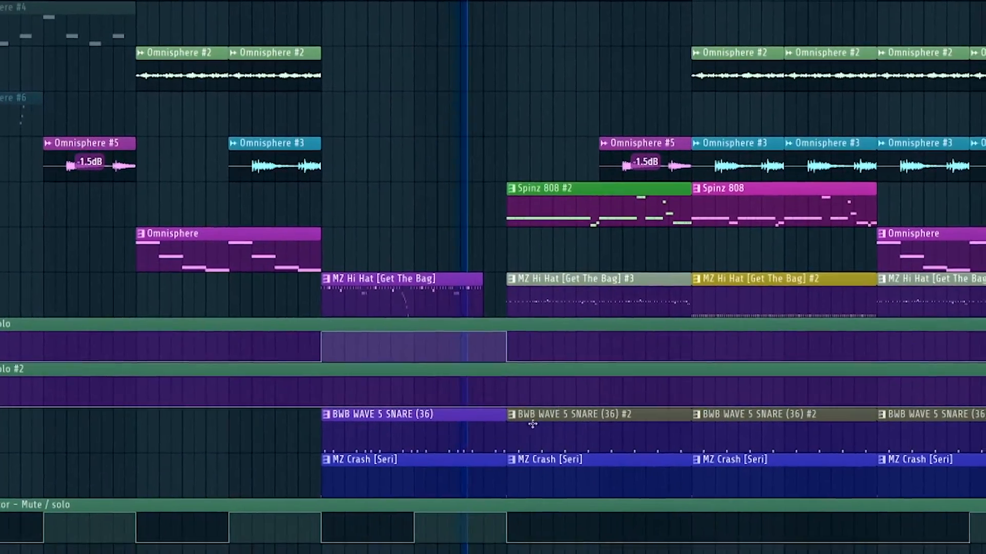
scroll(down, 3)
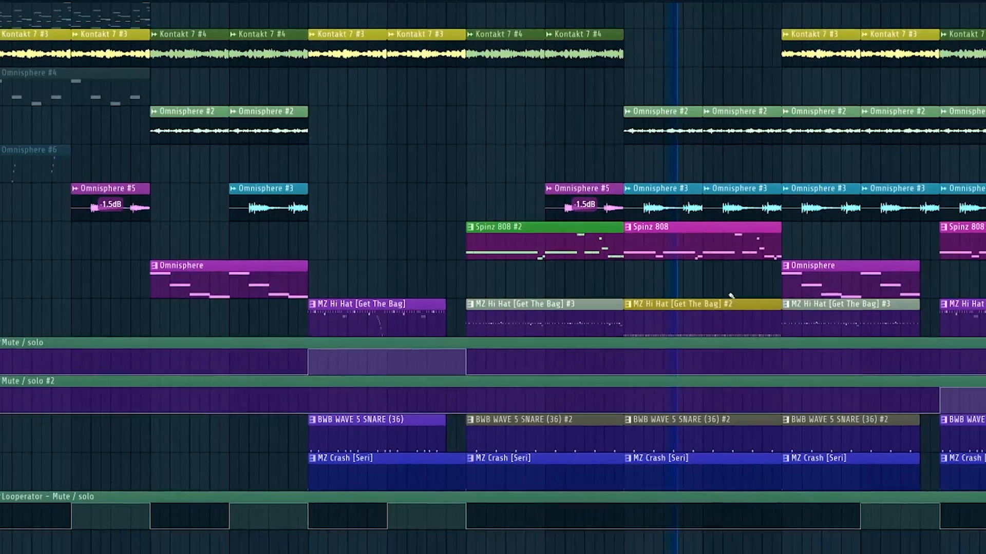
scroll(up, 3)
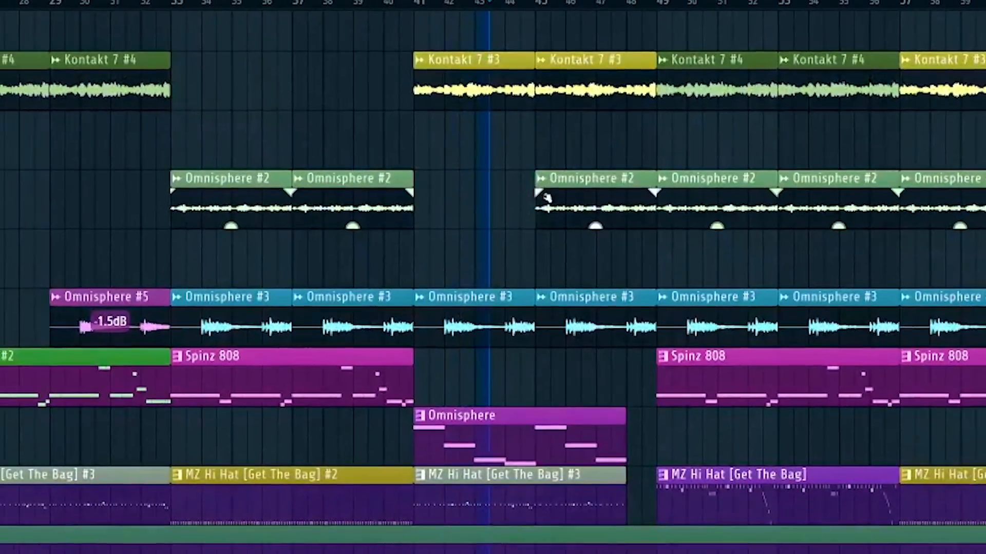
scroll(down, 3)
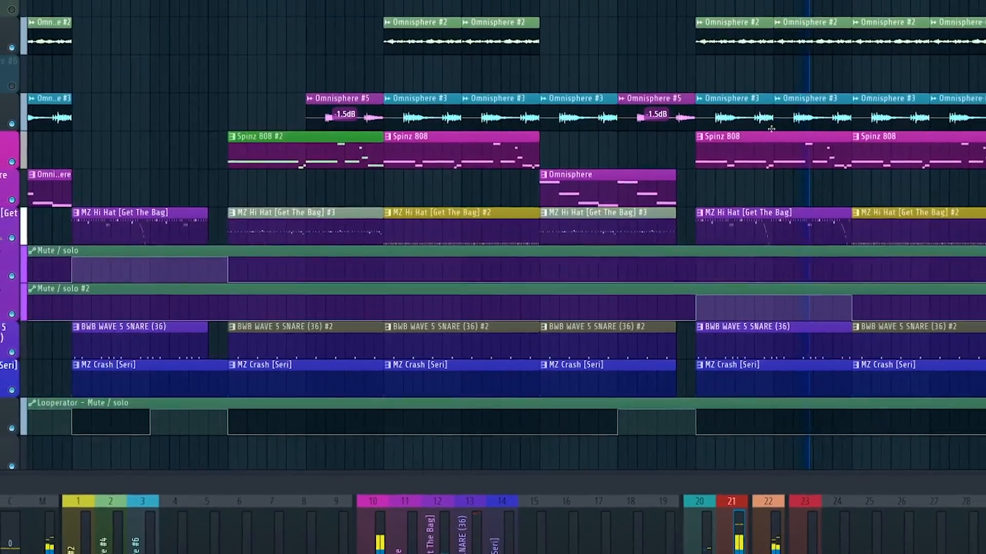
scroll(up, 3)
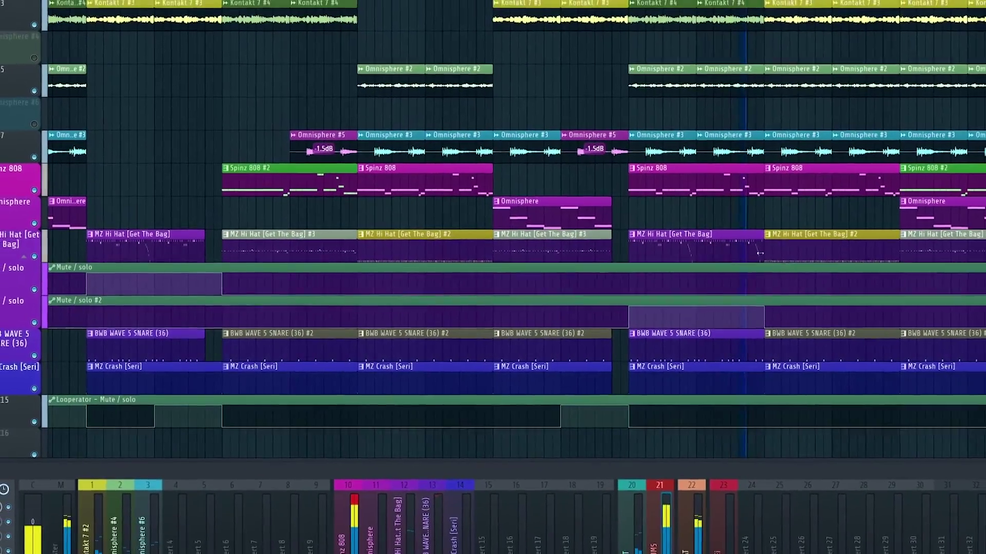